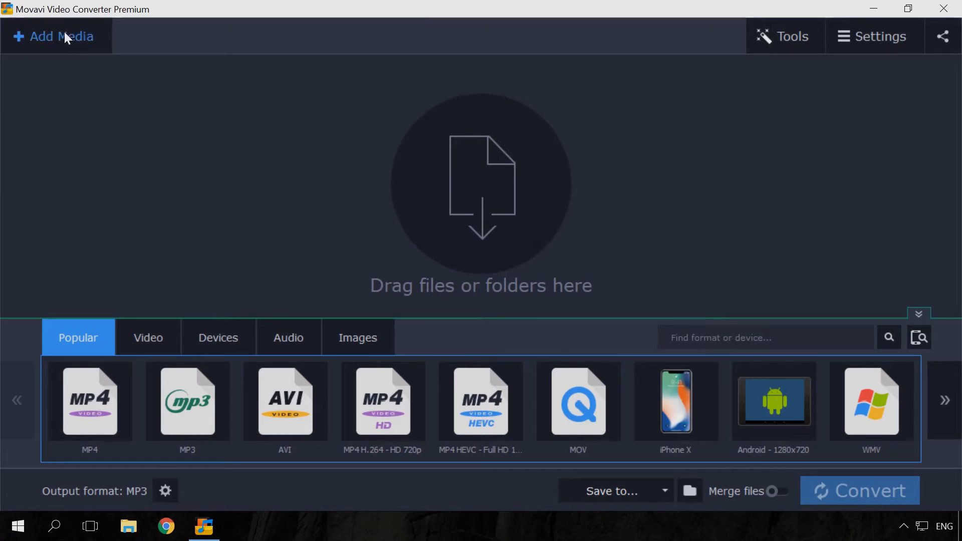
Add the audio file 01. Prayers-Triangles.flac from the Music folder to the queue.
left_click(55, 36)
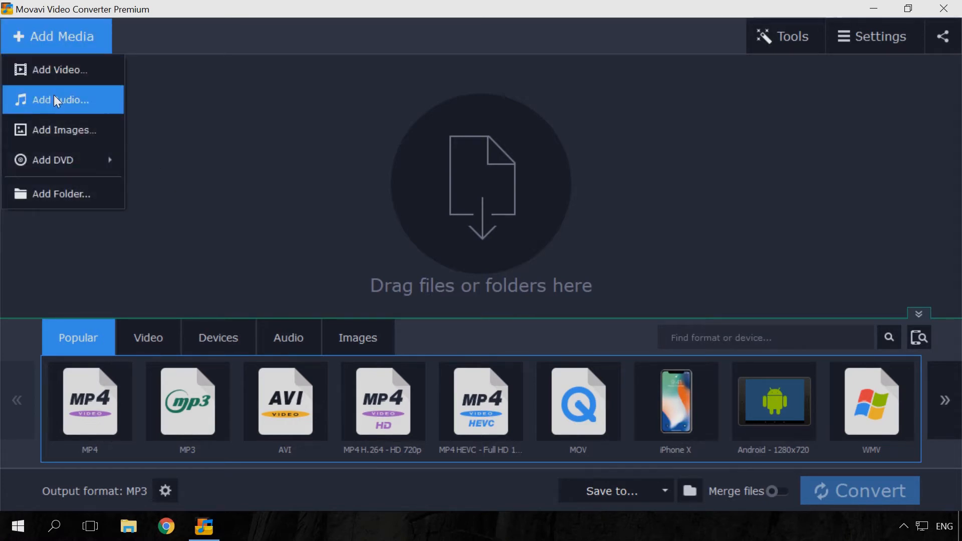
left_click(62, 99)
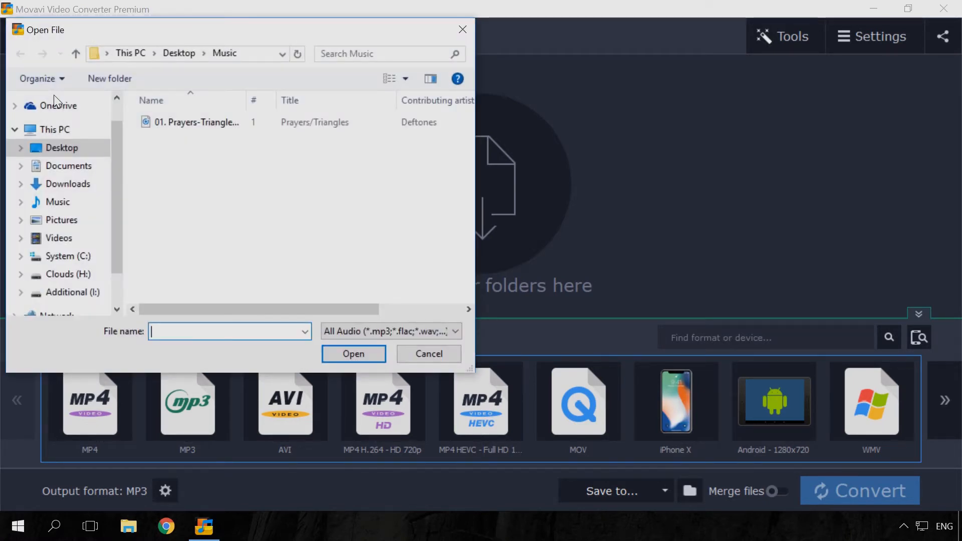
left_click(196, 122)
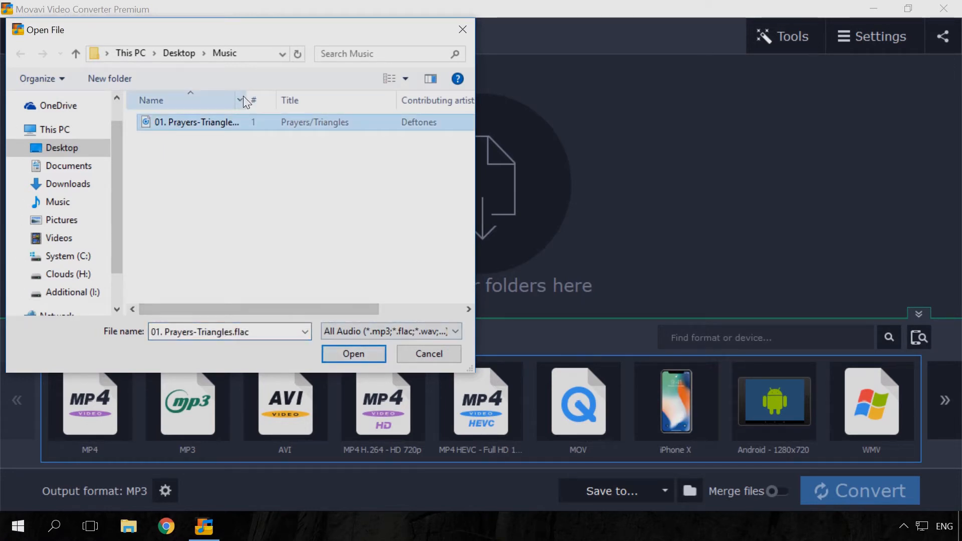
left_click(353, 354)
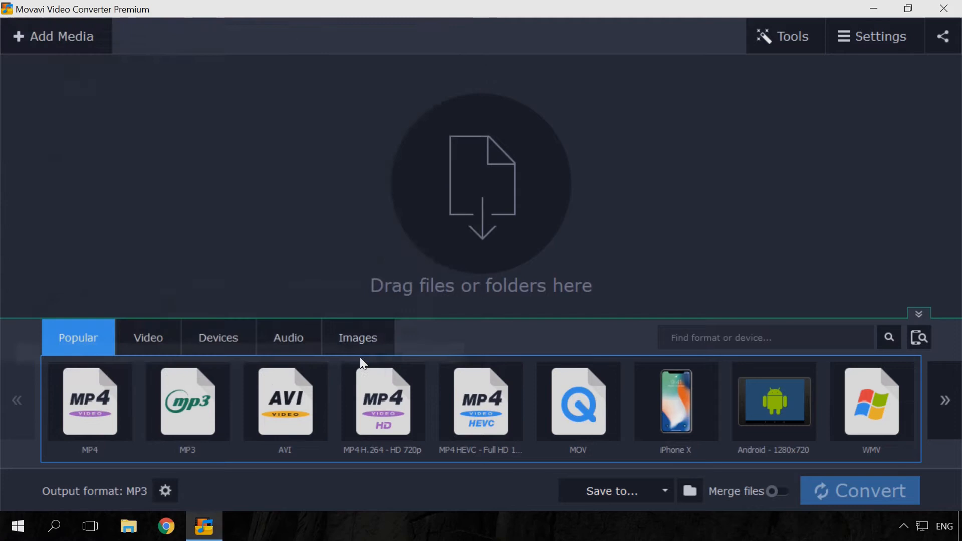
Choose MP3 from the Popular formats as the output format.
left_click(52, 36)
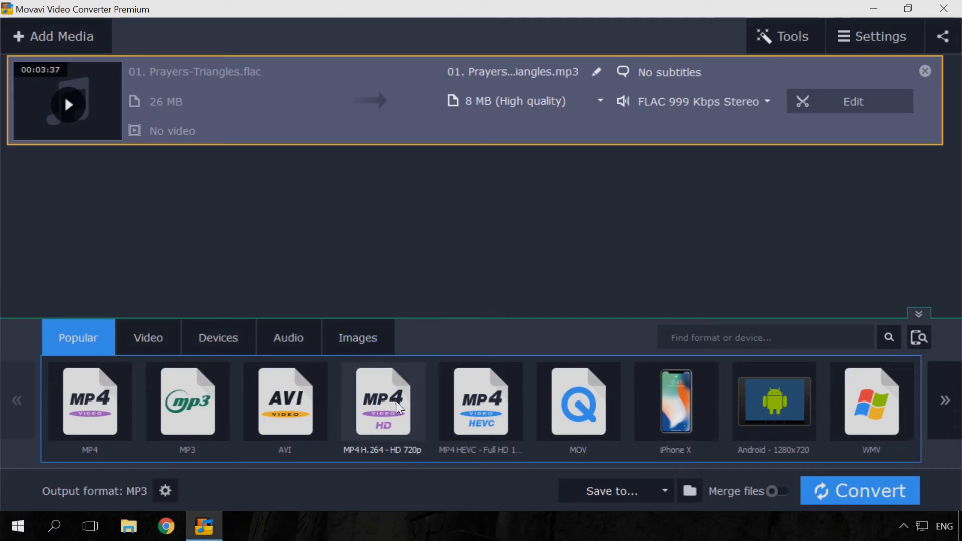
left_click(187, 401)
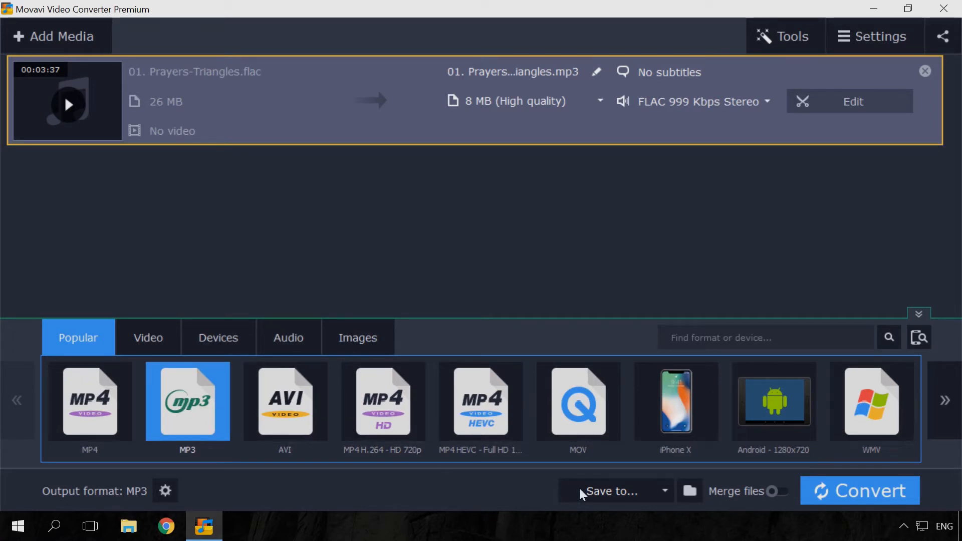
left_click(859, 491)
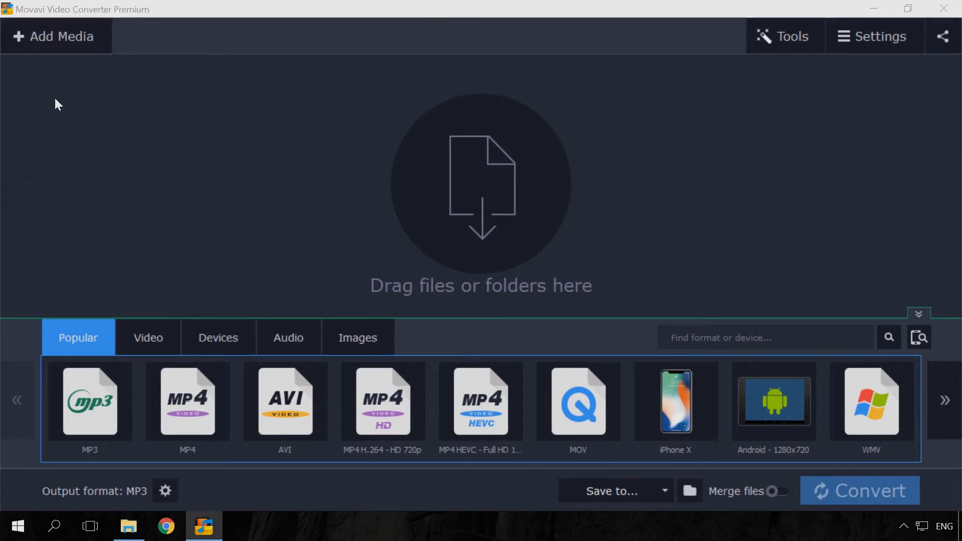
Show the Apple device presets to target the iPhone 7 MP4 format.
left_click(54, 36)
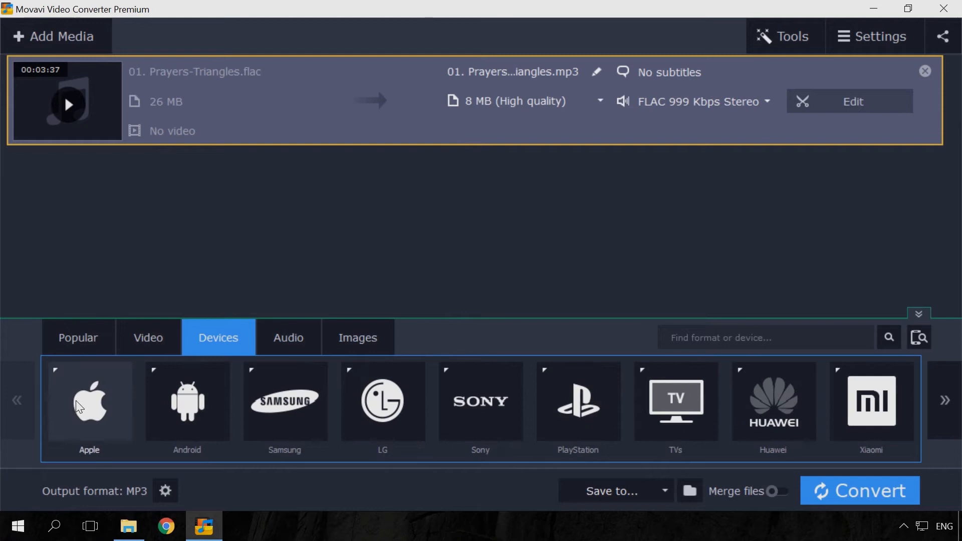
left_click(90, 404)
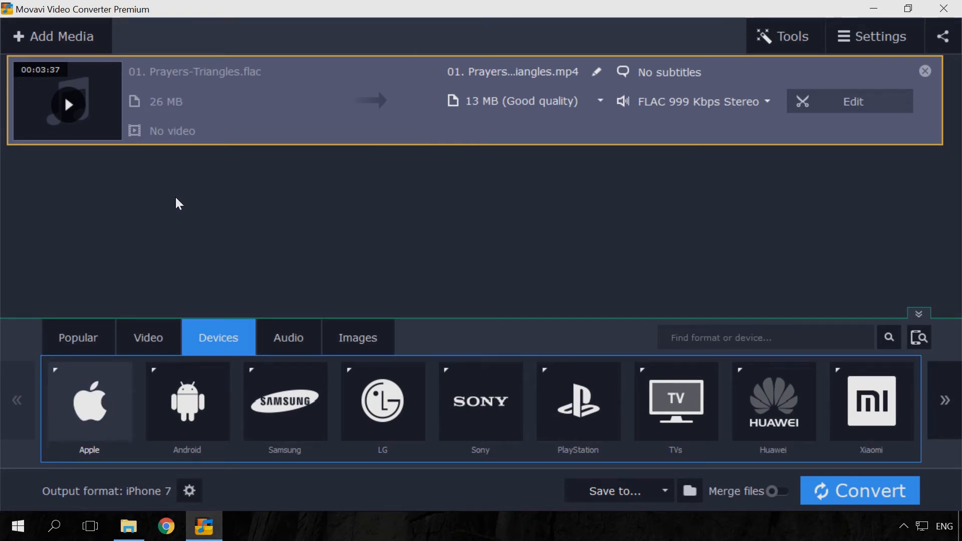
mouse_move(449, 255)
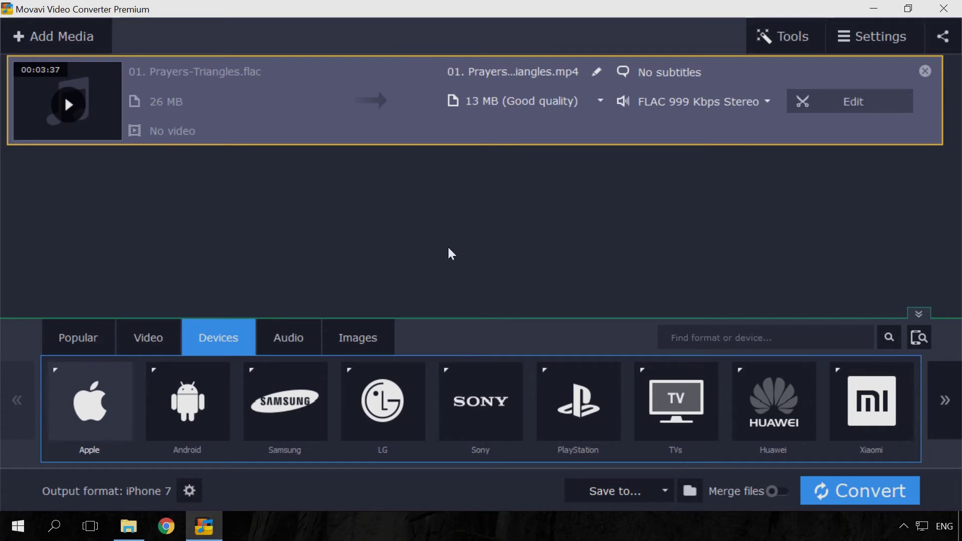
mouse_move(918, 339)
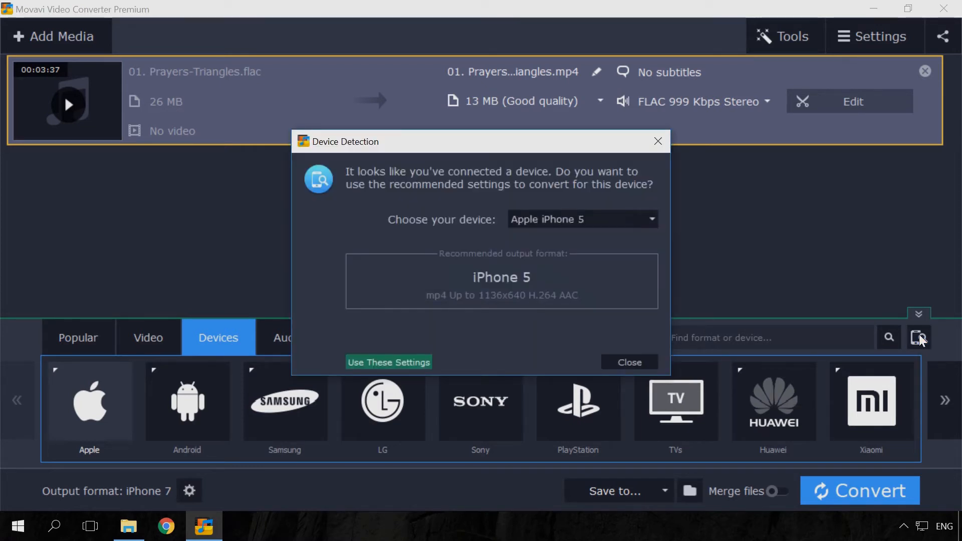
mouse_move(422, 427)
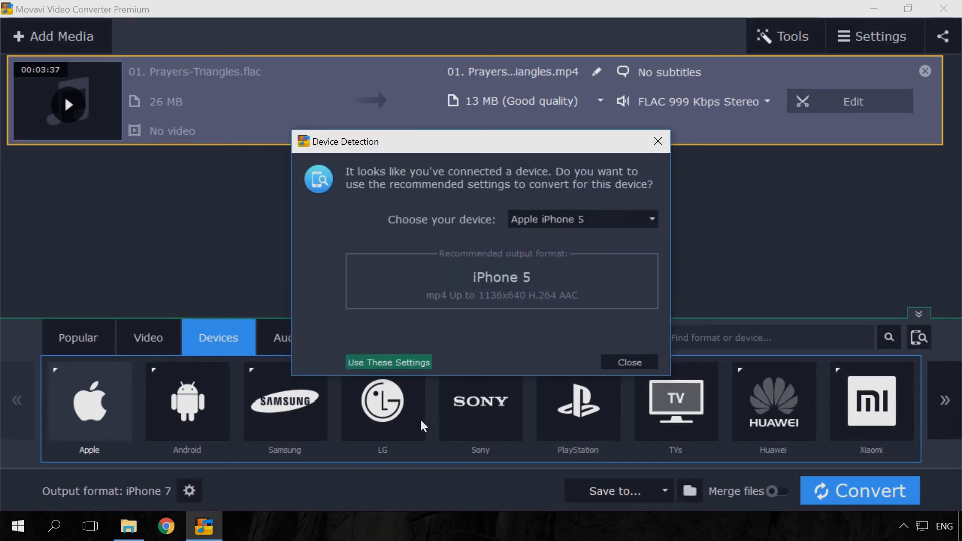
Accept the recommended Apple iPhone 5 settings and start converting the track.
left_click(389, 363)
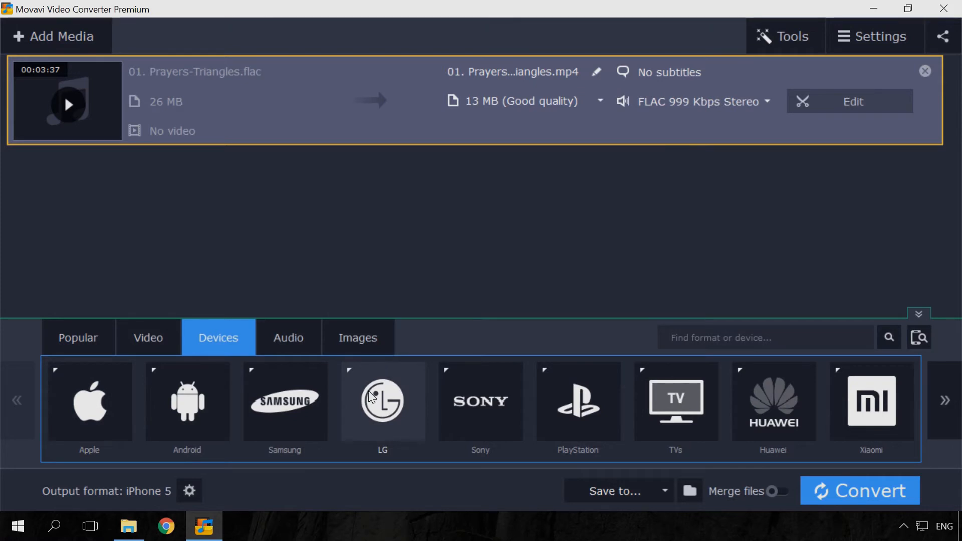
mouse_move(159, 501)
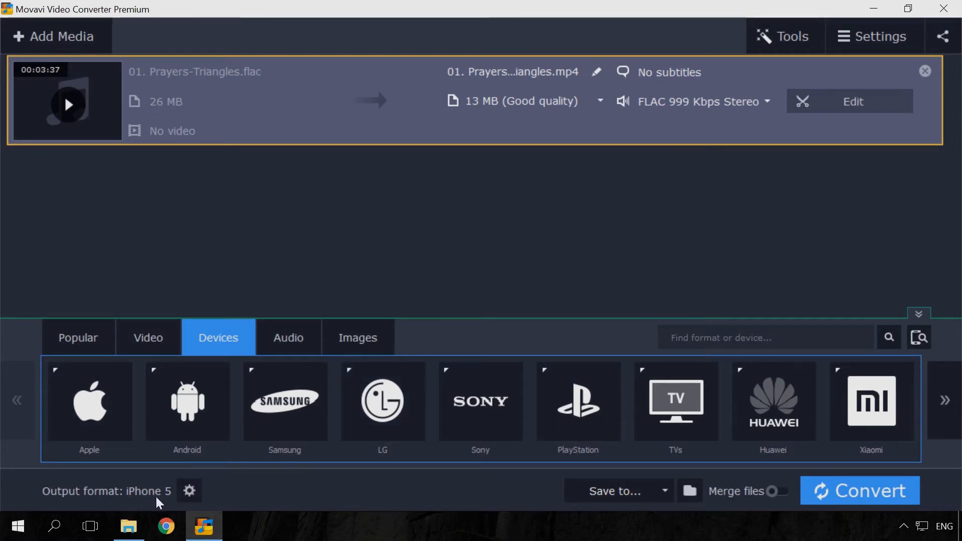
mouse_move(161, 493)
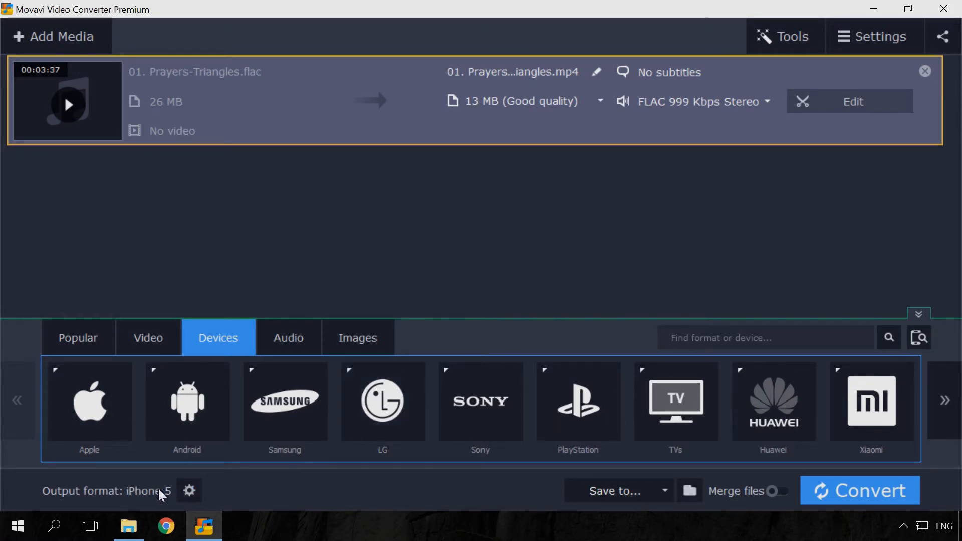
mouse_move(159, 491)
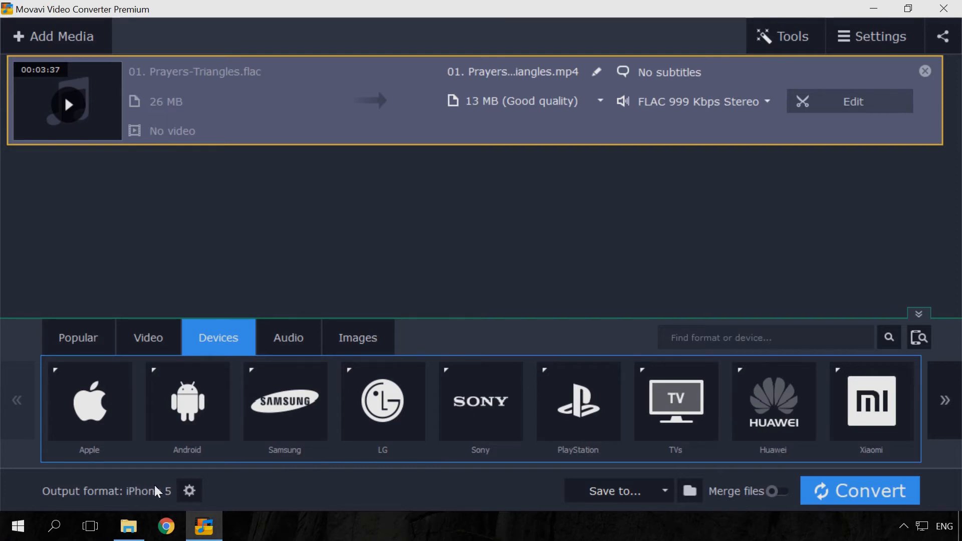
mouse_move(221, 481)
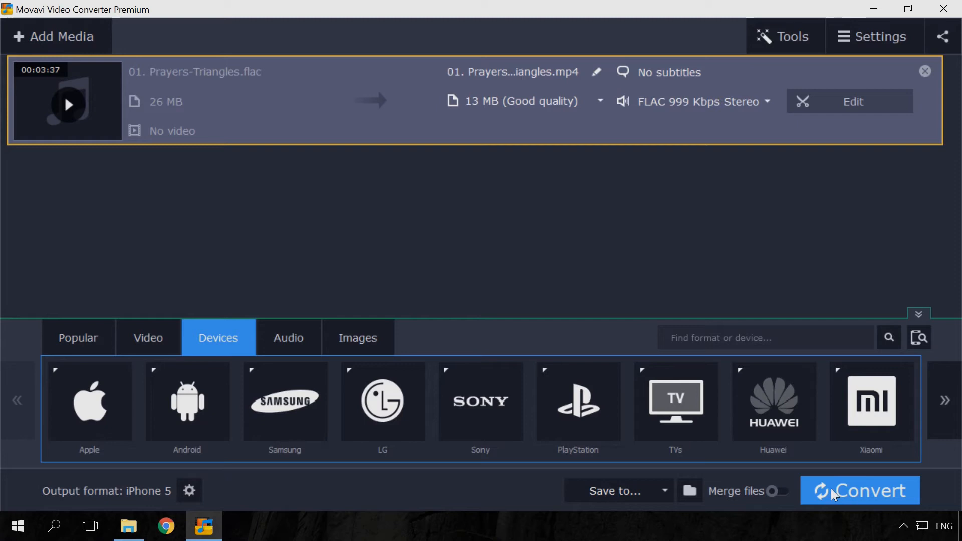
left_click(859, 491)
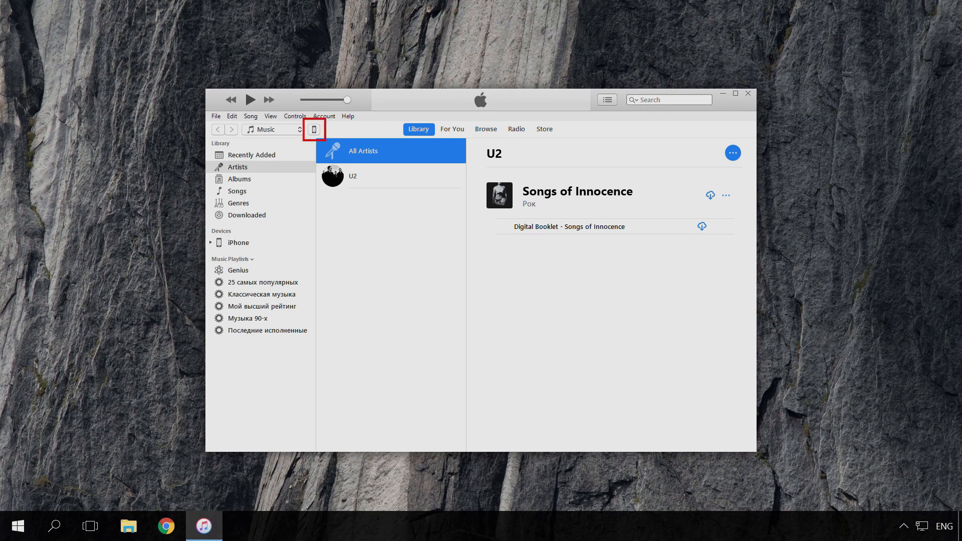
left_click(313, 129)
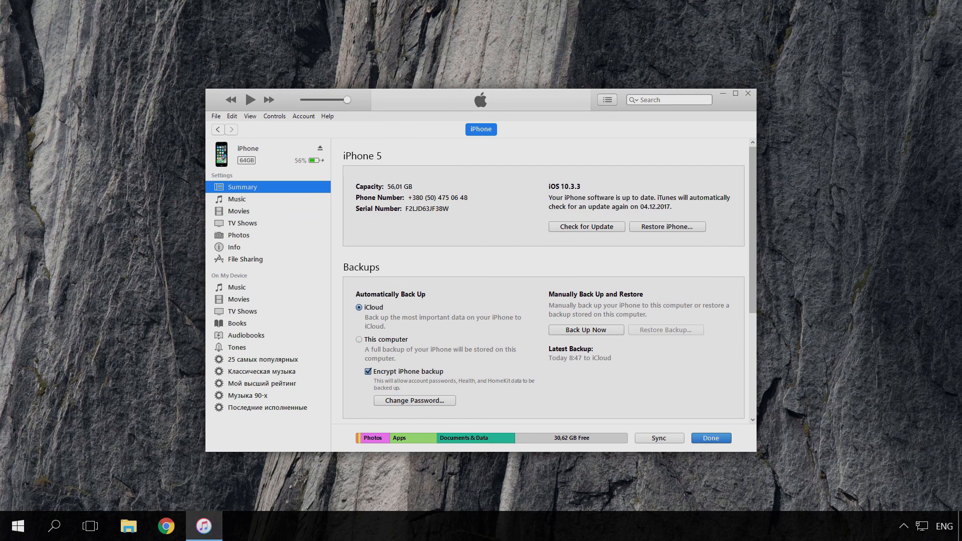
left_click(244, 259)
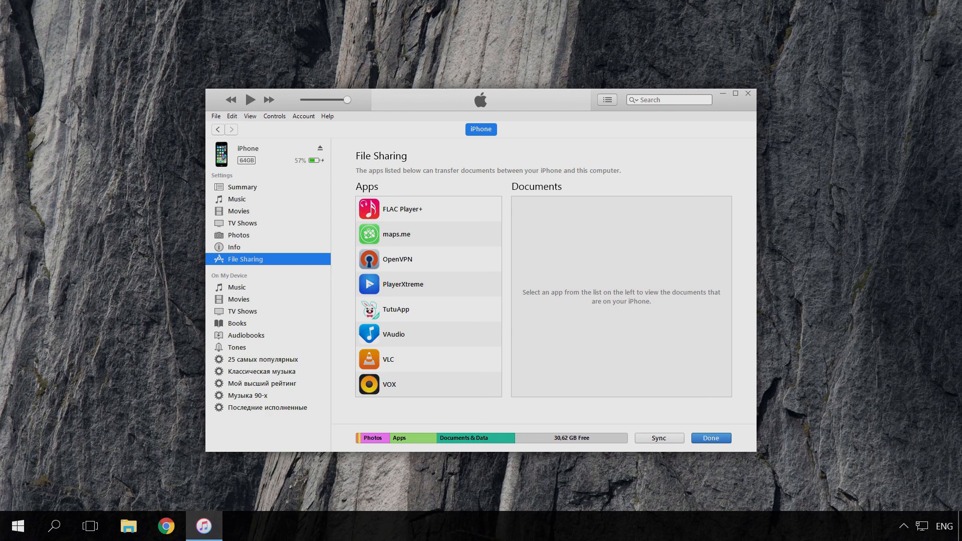
left_click(426, 208)
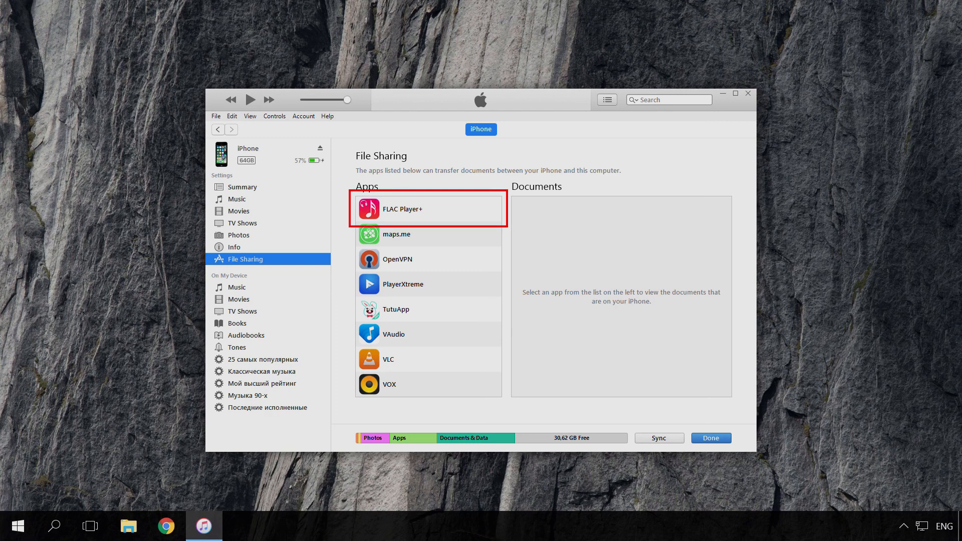
left_click(416, 209)
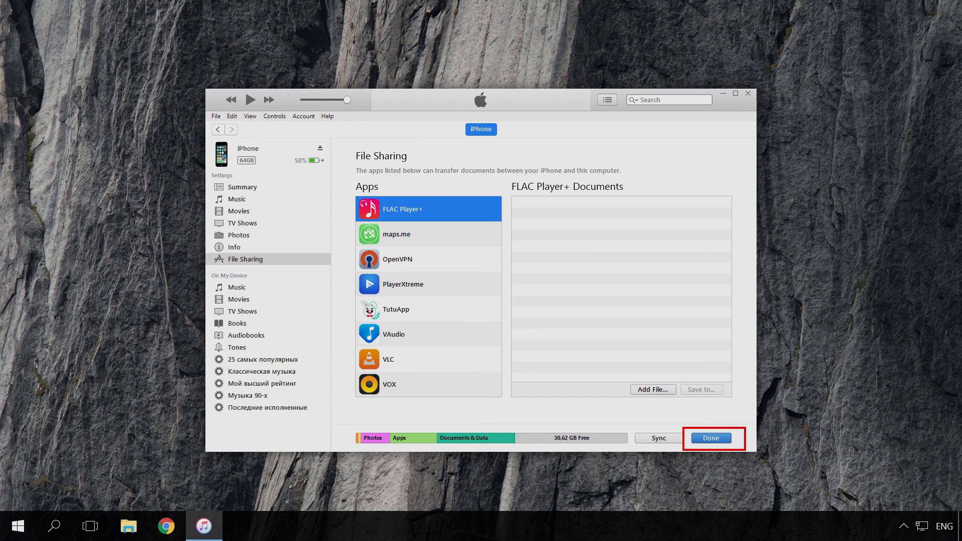
left_click(711, 437)
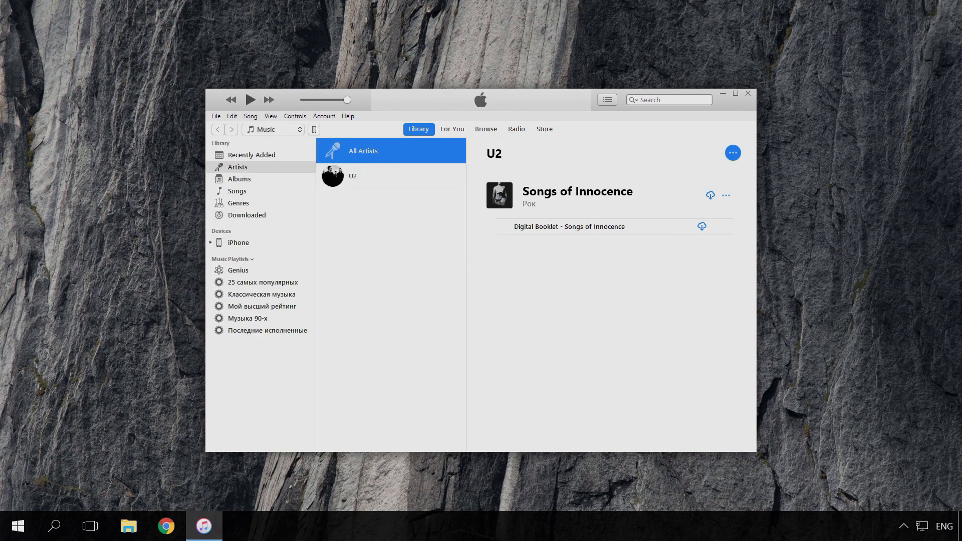